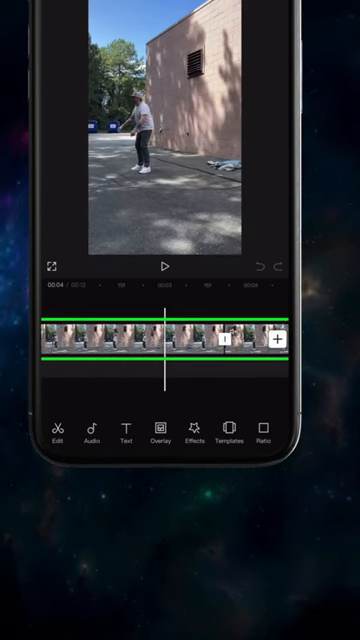
Split the pavement clip at the match-cut point, shortening the project to about 10 seconds
click(160, 345)
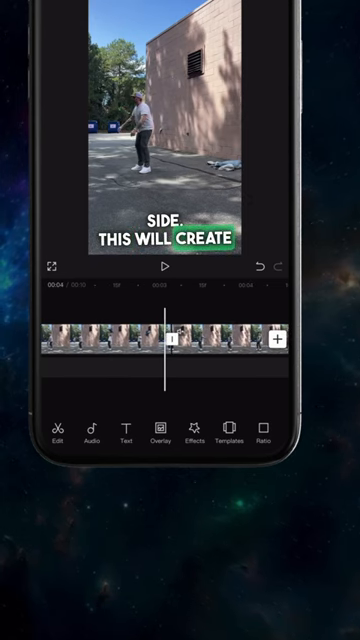
Add the background plate as an overlay with a Filmstrip mask, and open its position settings
click(190, 345)
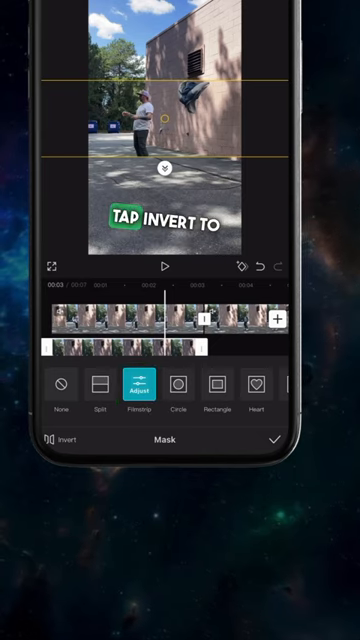
click(139, 390)
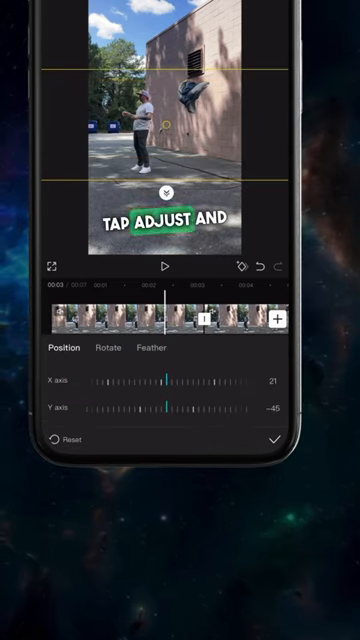